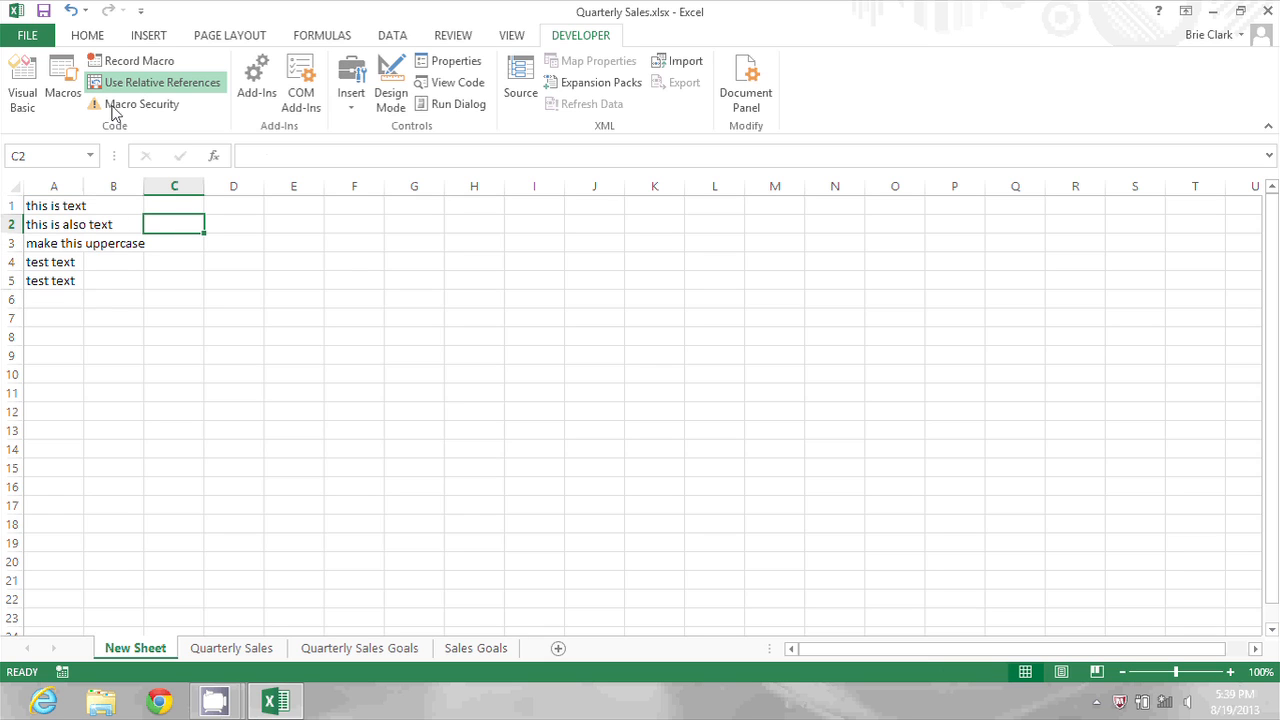
Step: Run ChangeToUppercase from the Macros list, uppercasing the five text entries on New Sheet
{"action": "left_click", "coordinate": [62, 84]}
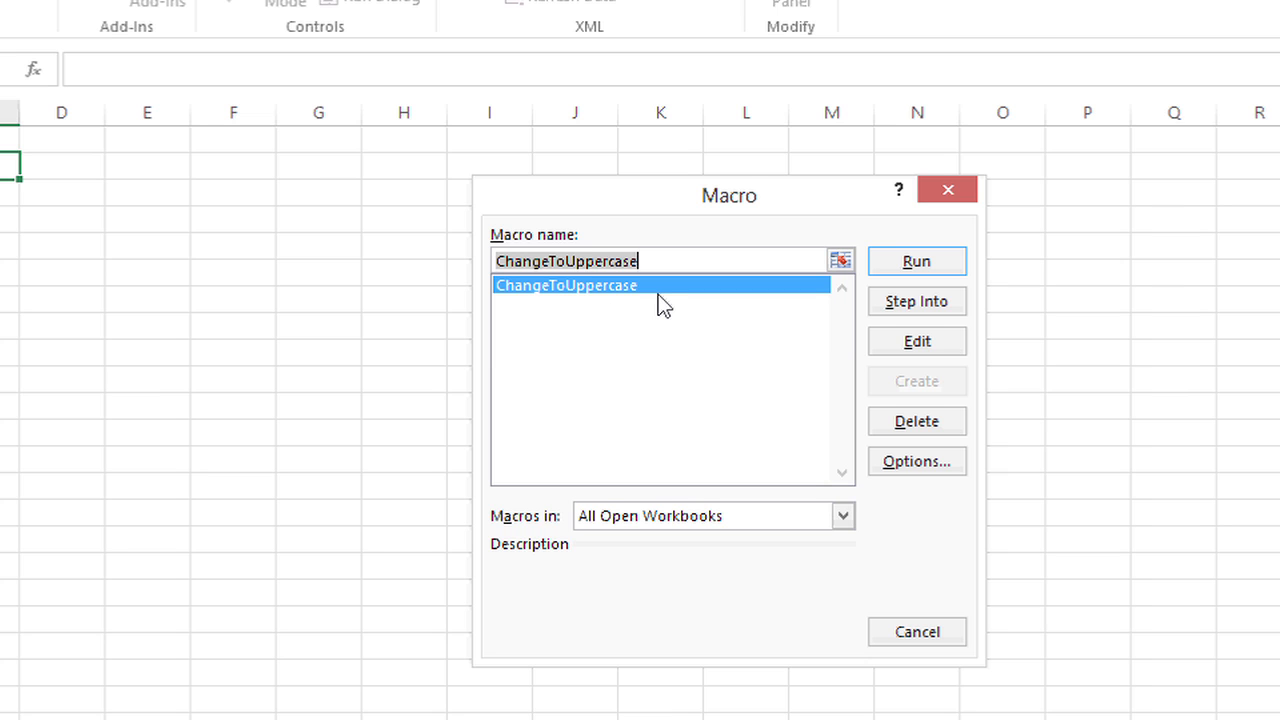
{"action": "left_click", "coordinate": [916, 260]}
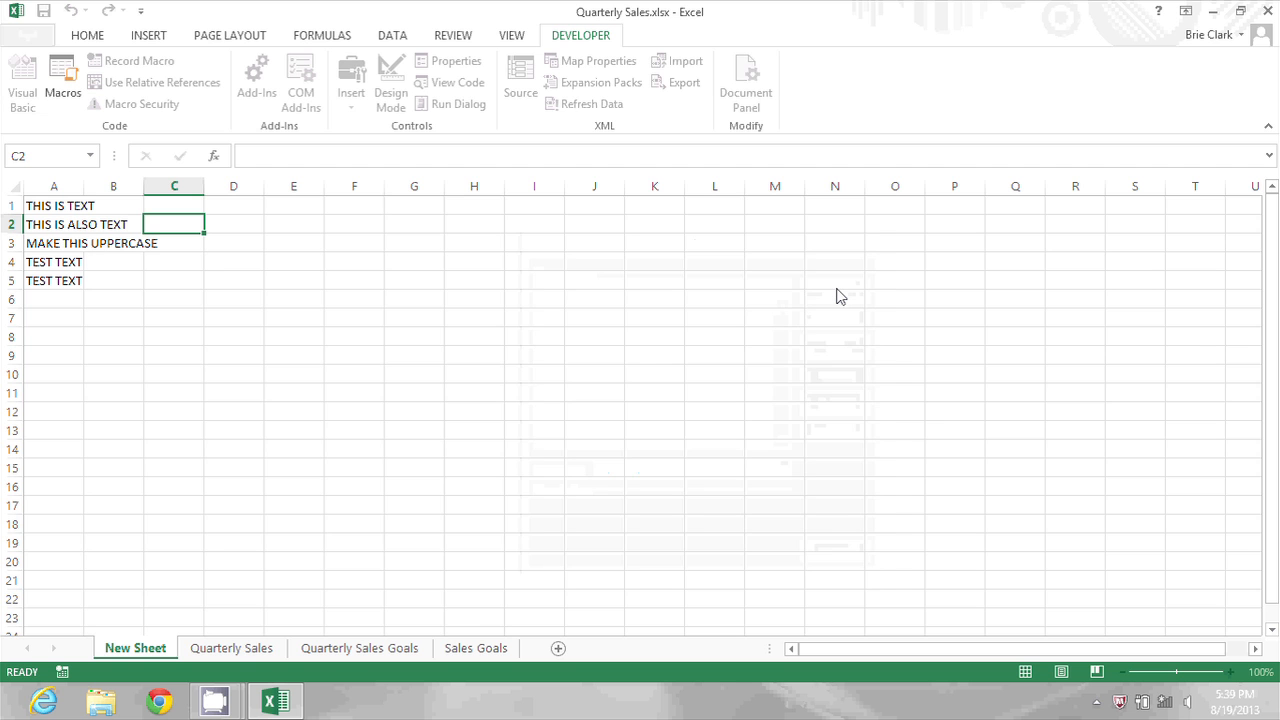
{"action": "left_click", "coordinate": [156, 82]}
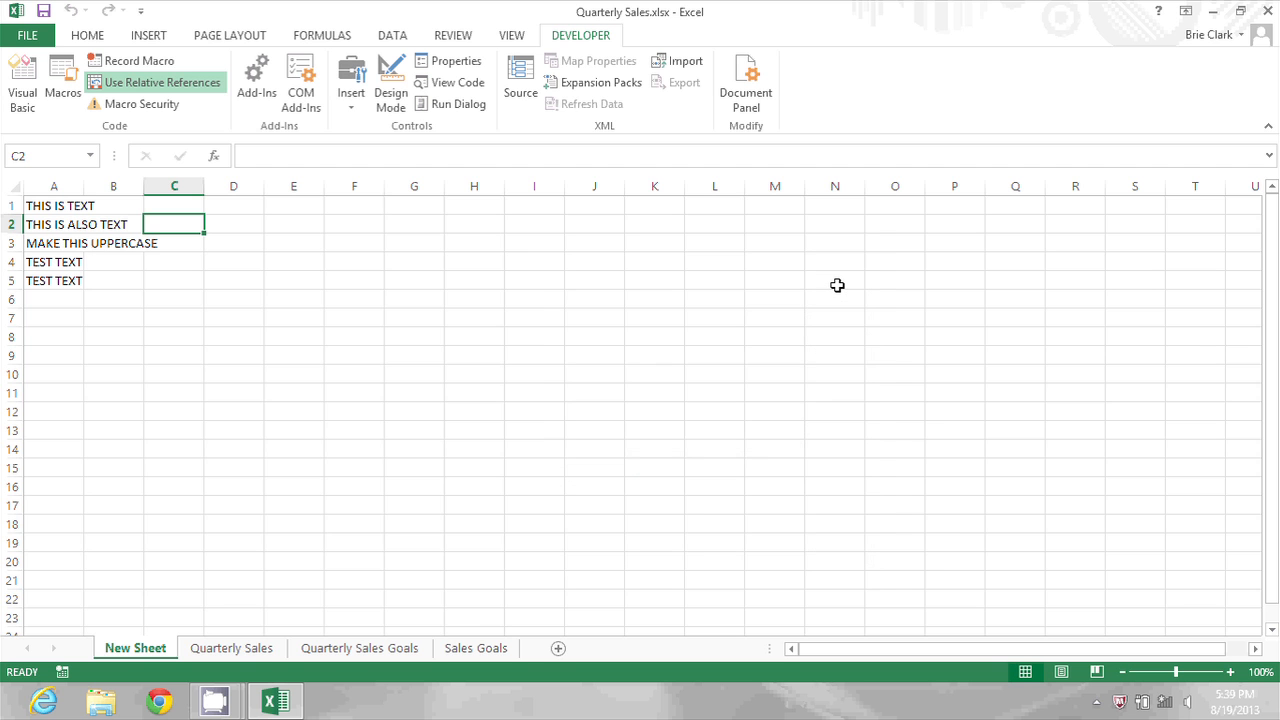
{"action": "mouse_move", "coordinate": [840, 292]}
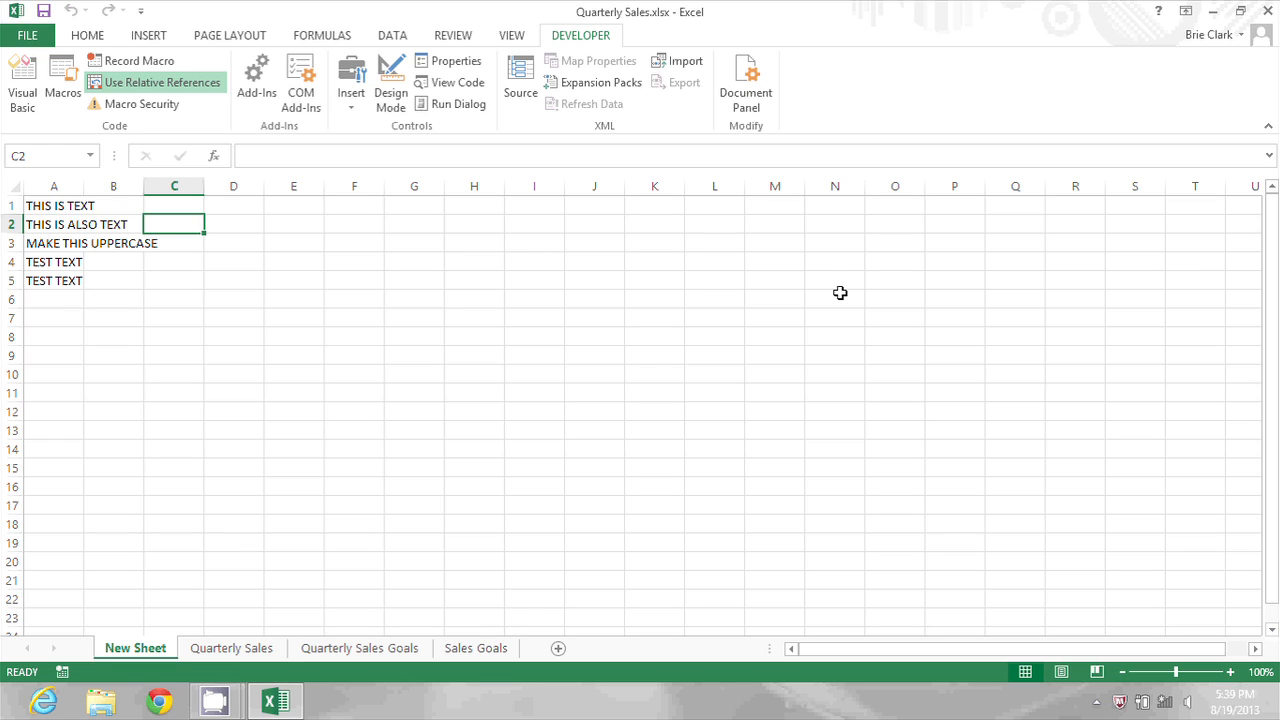
{"action": "mouse_move", "coordinate": [840, 304]}
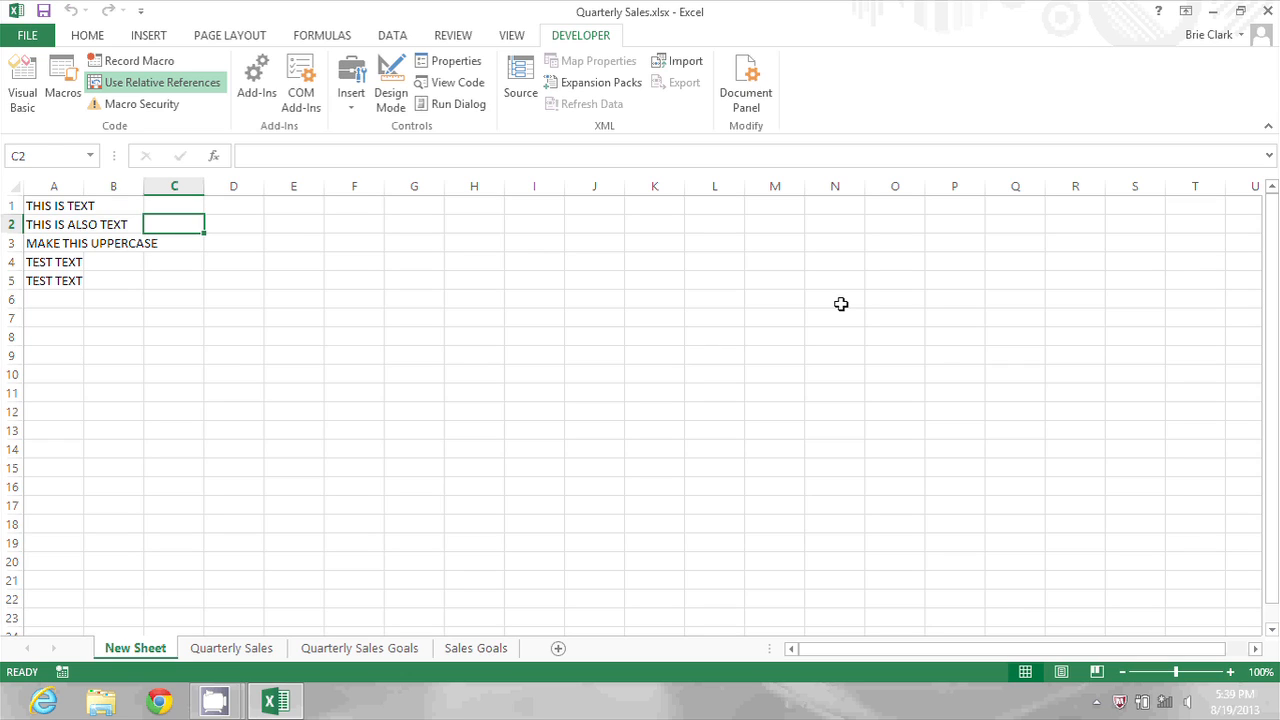
{"action": "mouse_move", "coordinate": [886, 200]}
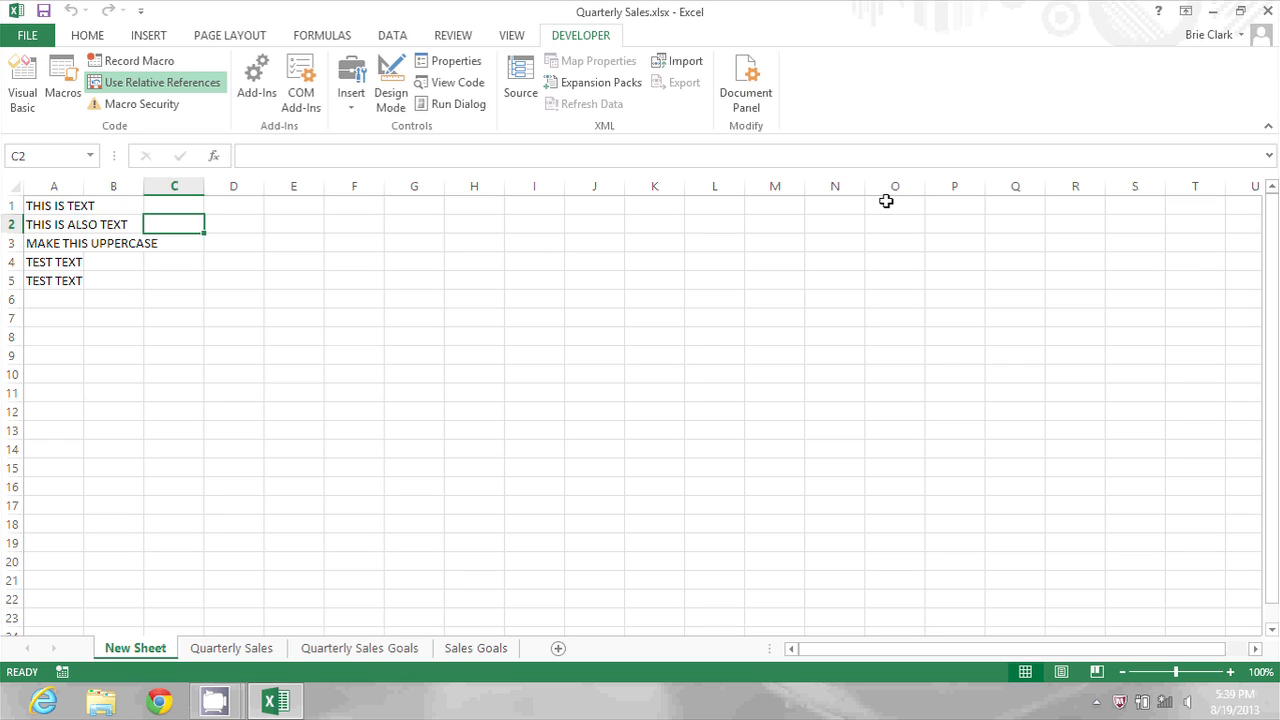
Step: Copy the ChangeToUppercase code from Module1 in the Visual Basic editor
{"action": "left_click", "coordinate": [22, 82]}
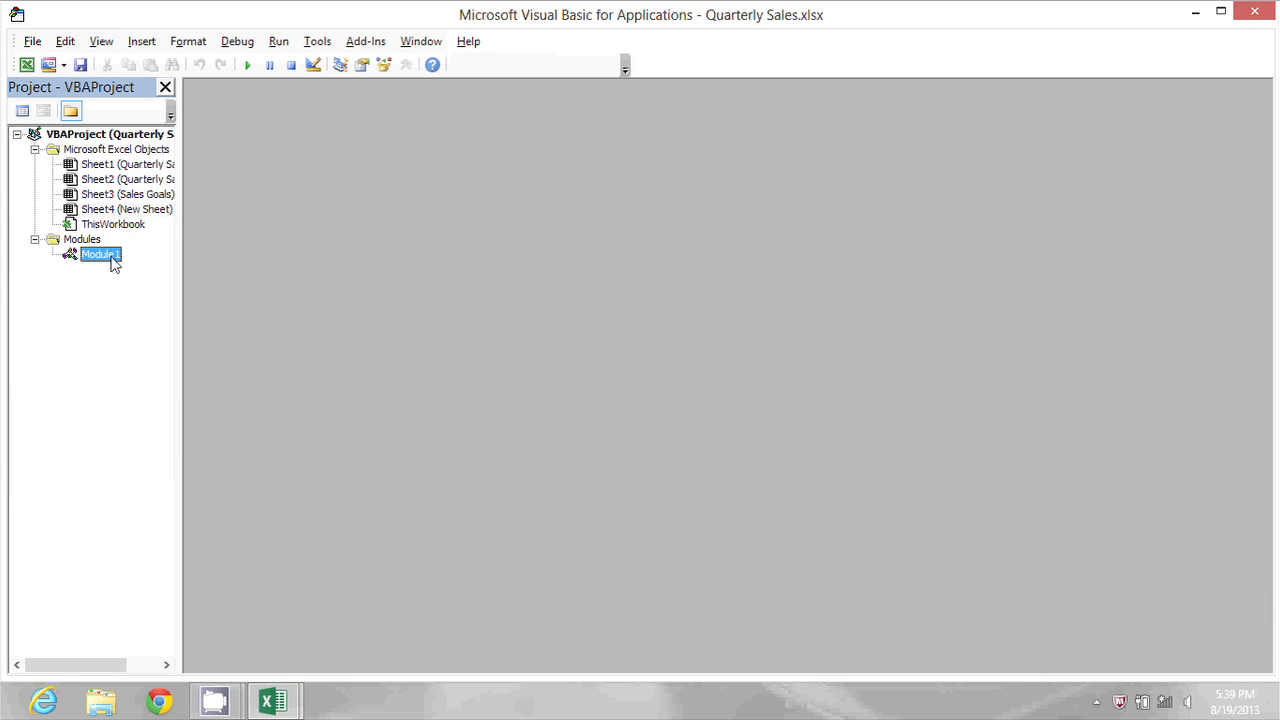
{"action": "double_click", "coordinate": [100, 254]}
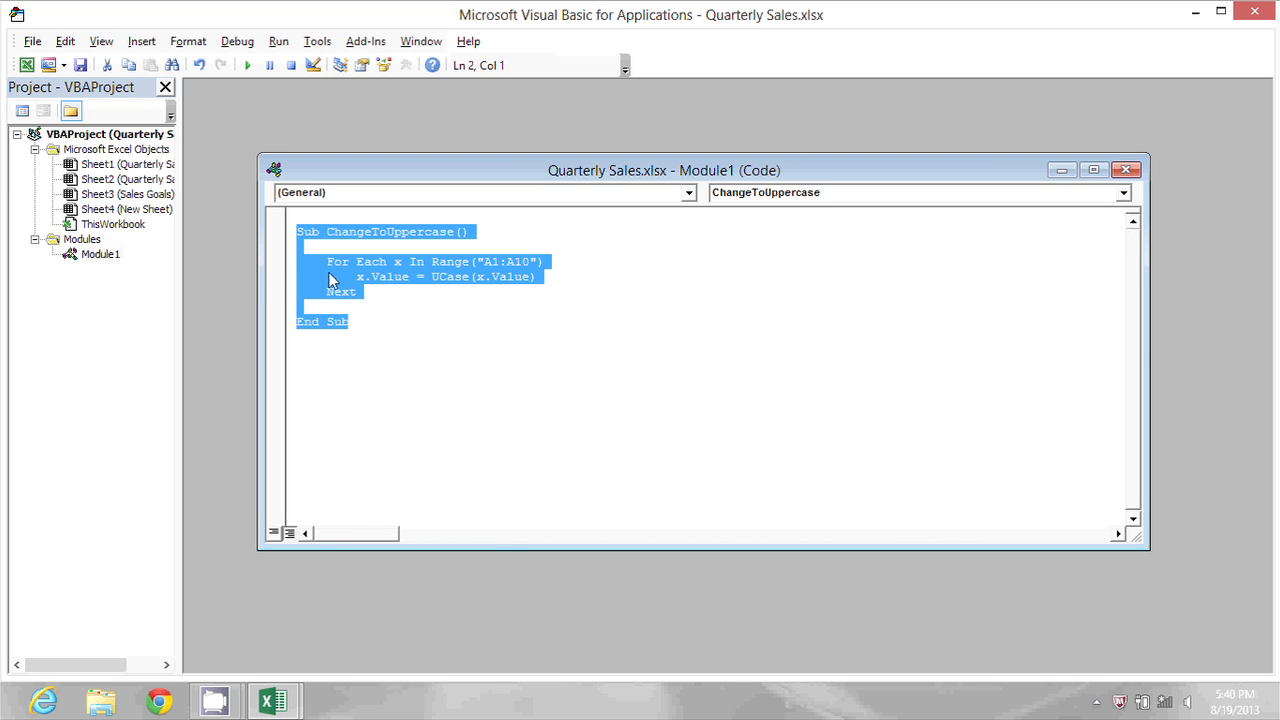
{"action": "right_click", "coordinate": [332, 280]}
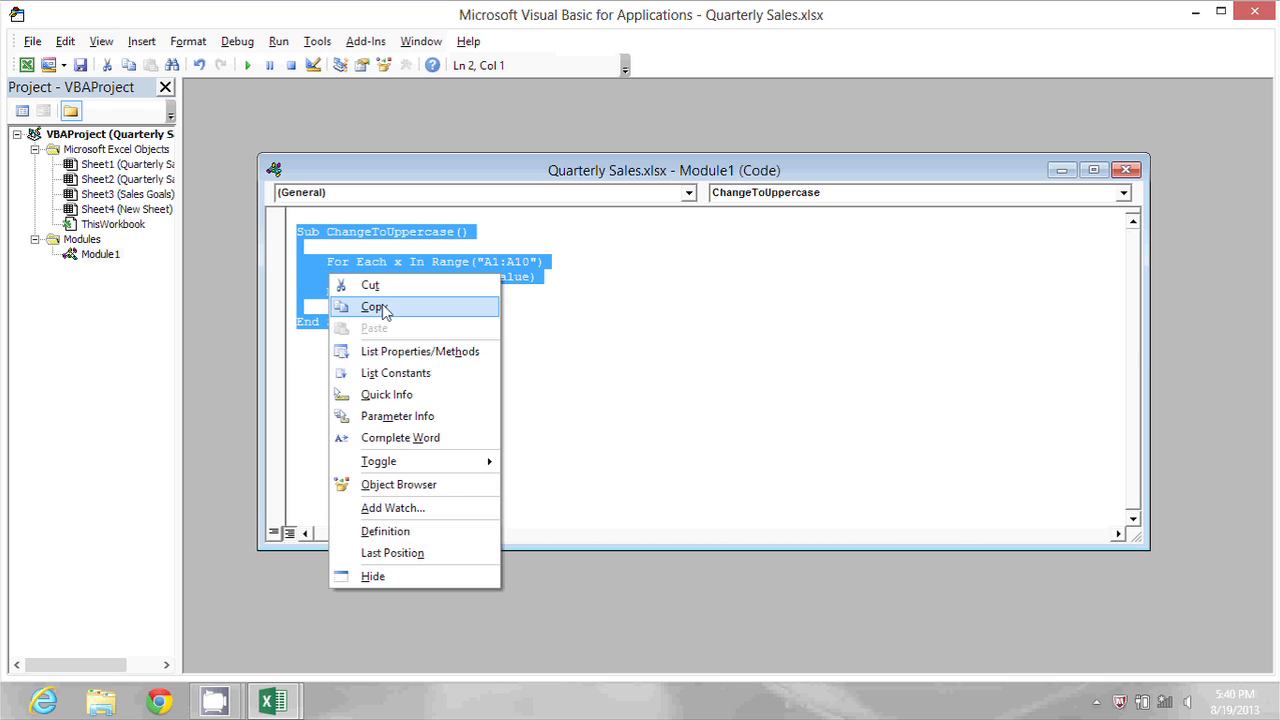
{"action": "left_click", "coordinate": [376, 306]}
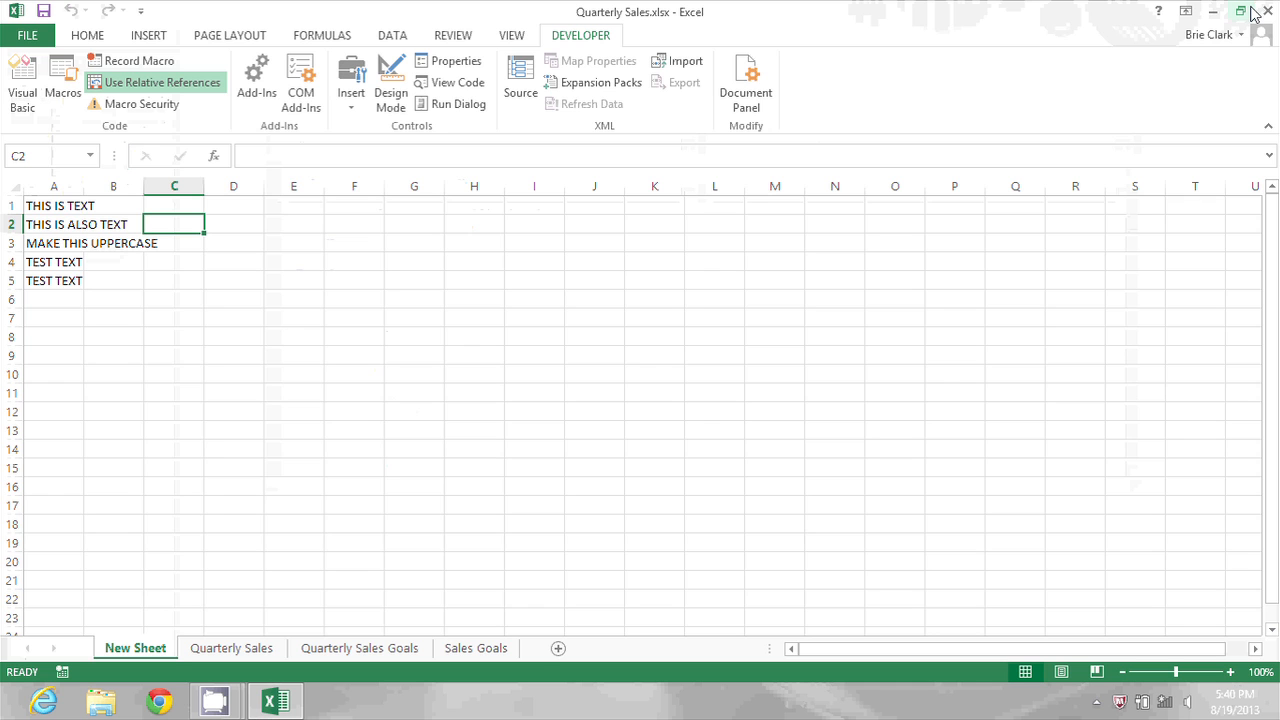
{"action": "mouse_move", "coordinate": [532, 176]}
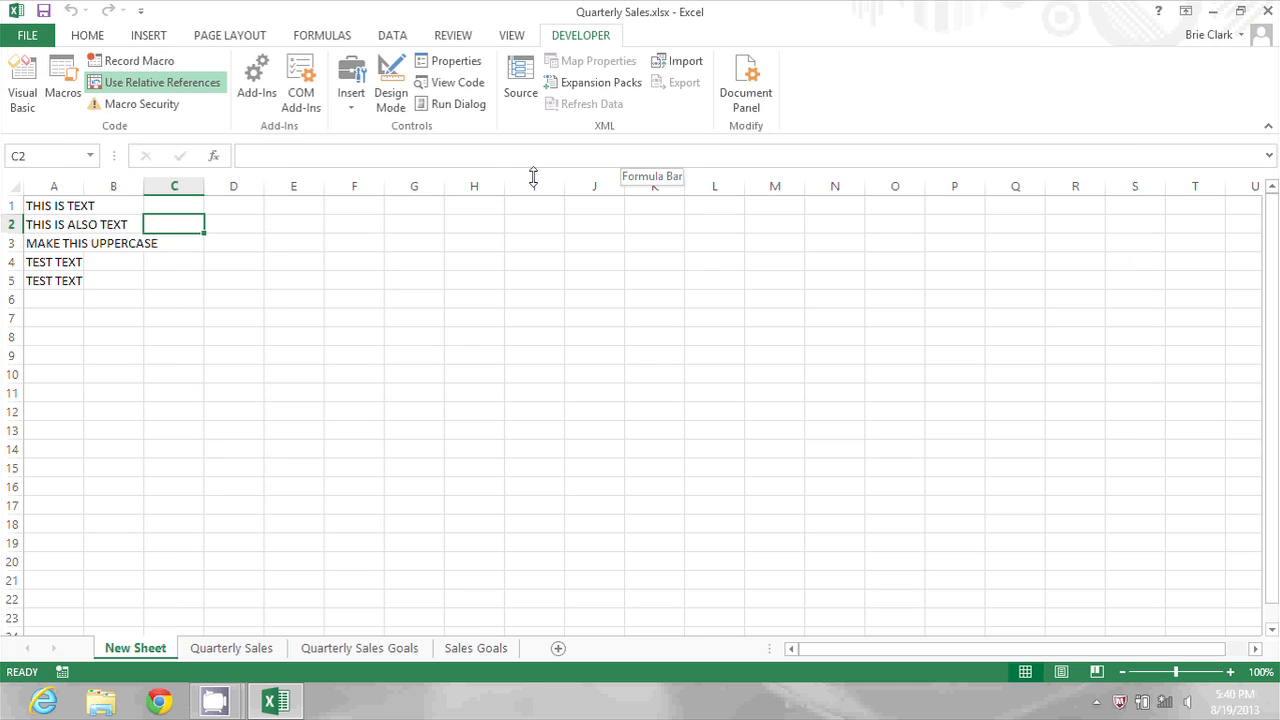
Step: Close Quarterly Sales via File > Close, choosing Don't Save
{"action": "left_click", "coordinate": [28, 36]}
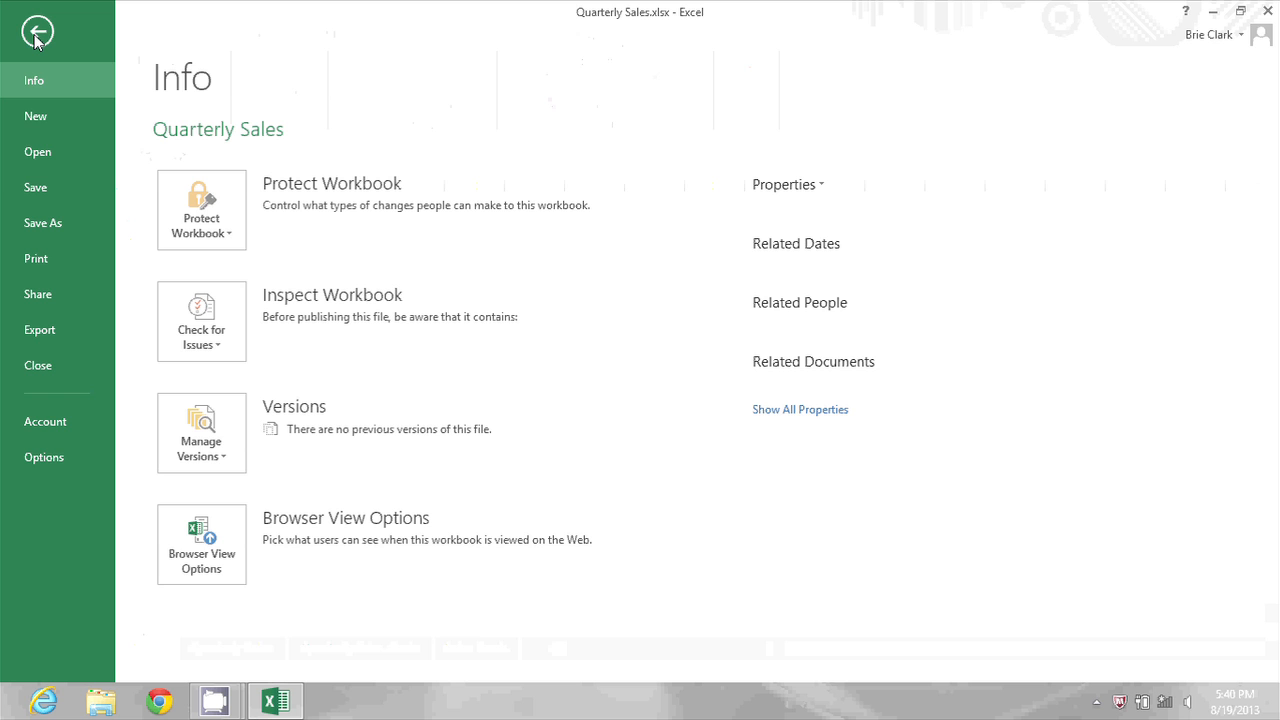
{"action": "left_click", "coordinate": [36, 32]}
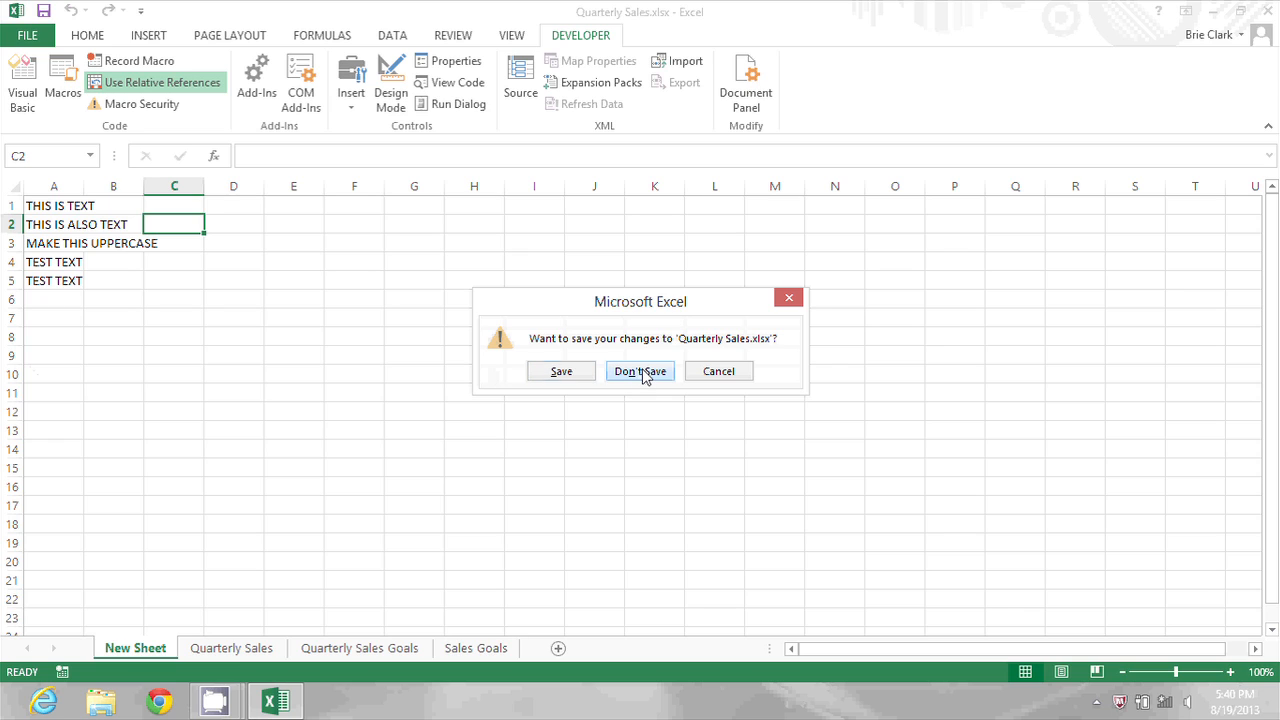
{"action": "left_click", "coordinate": [640, 370]}
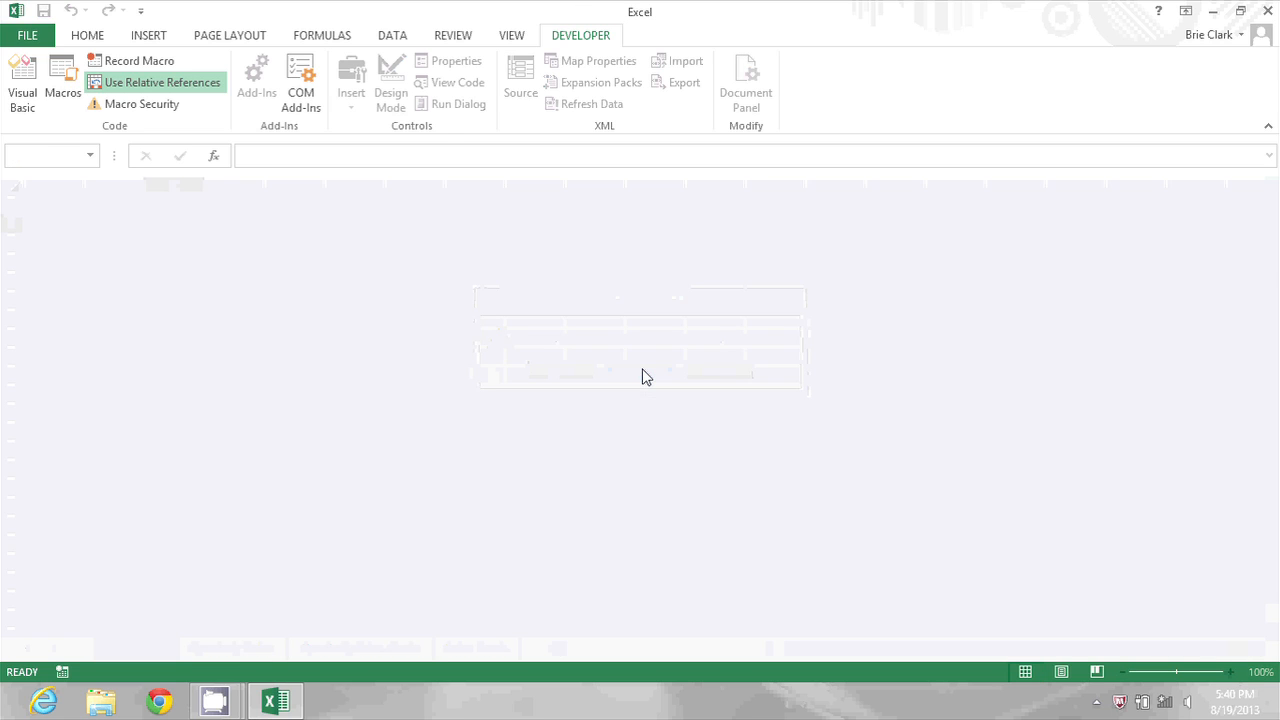
{"action": "left_click", "coordinate": [28, 36]}
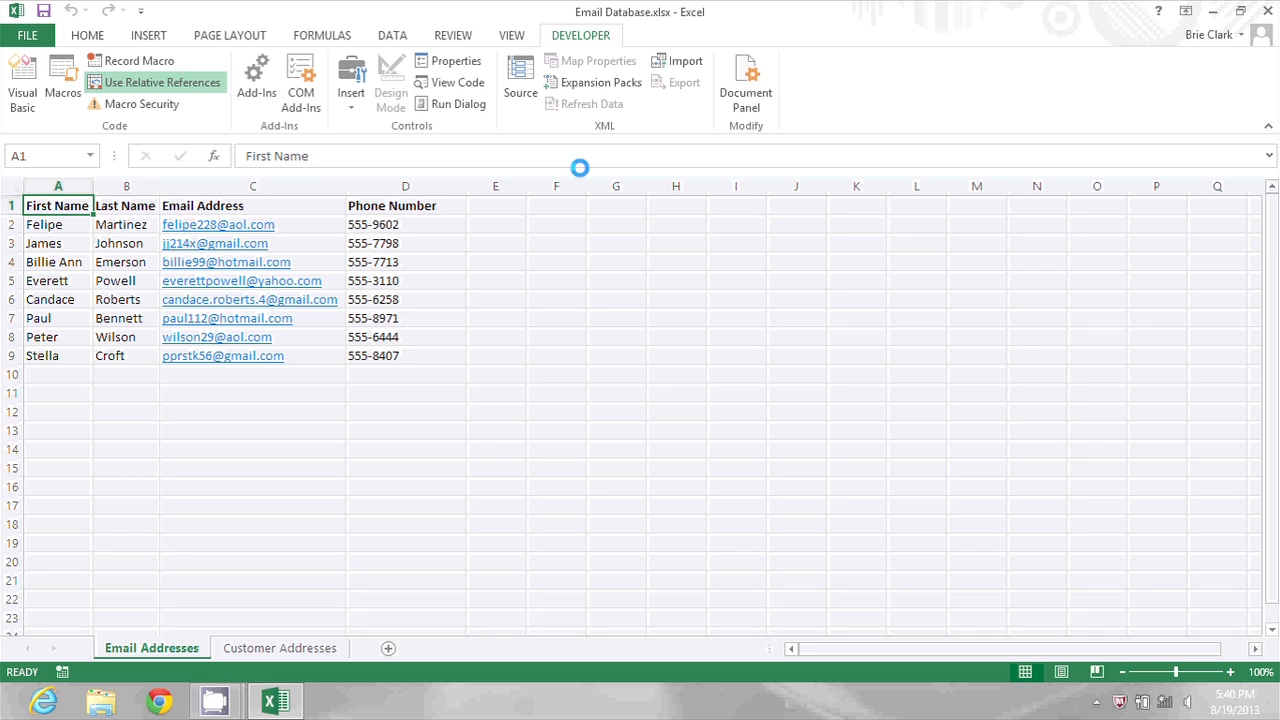
Step: Check the Macros list for Email Database is empty and cancel it
{"action": "left_click", "coordinate": [62, 84]}
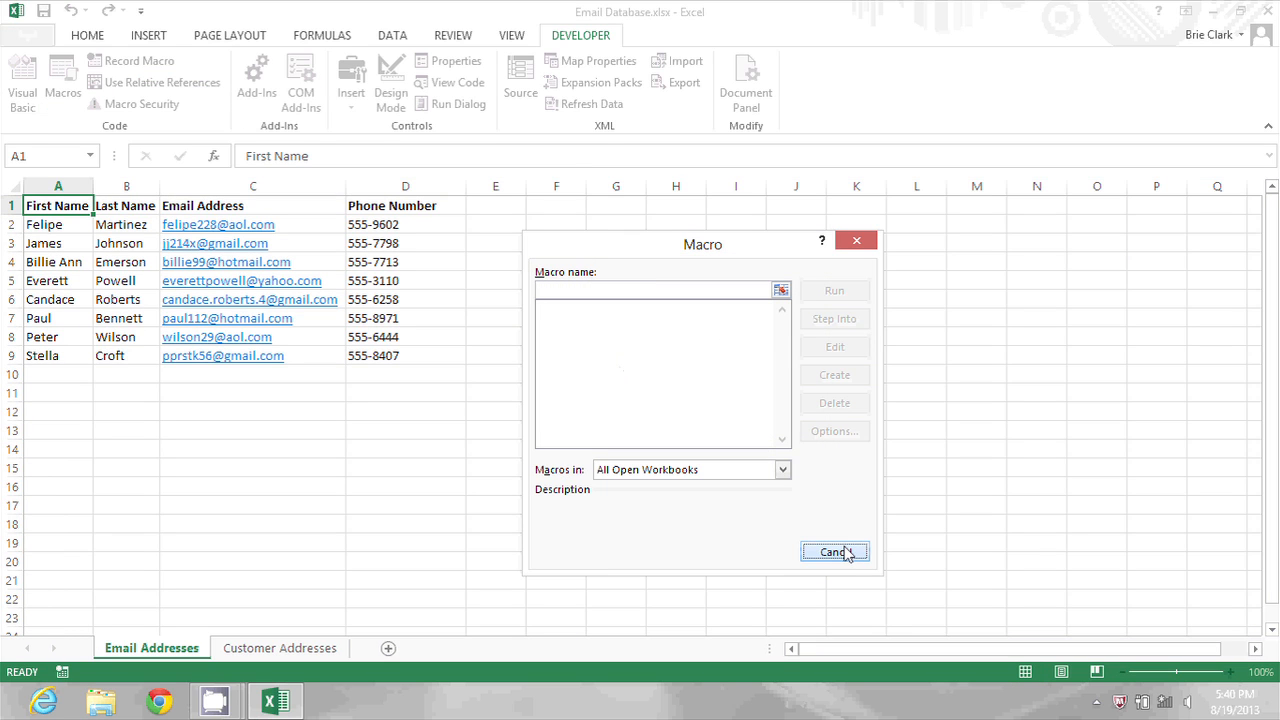
{"action": "left_click", "coordinate": [834, 552]}
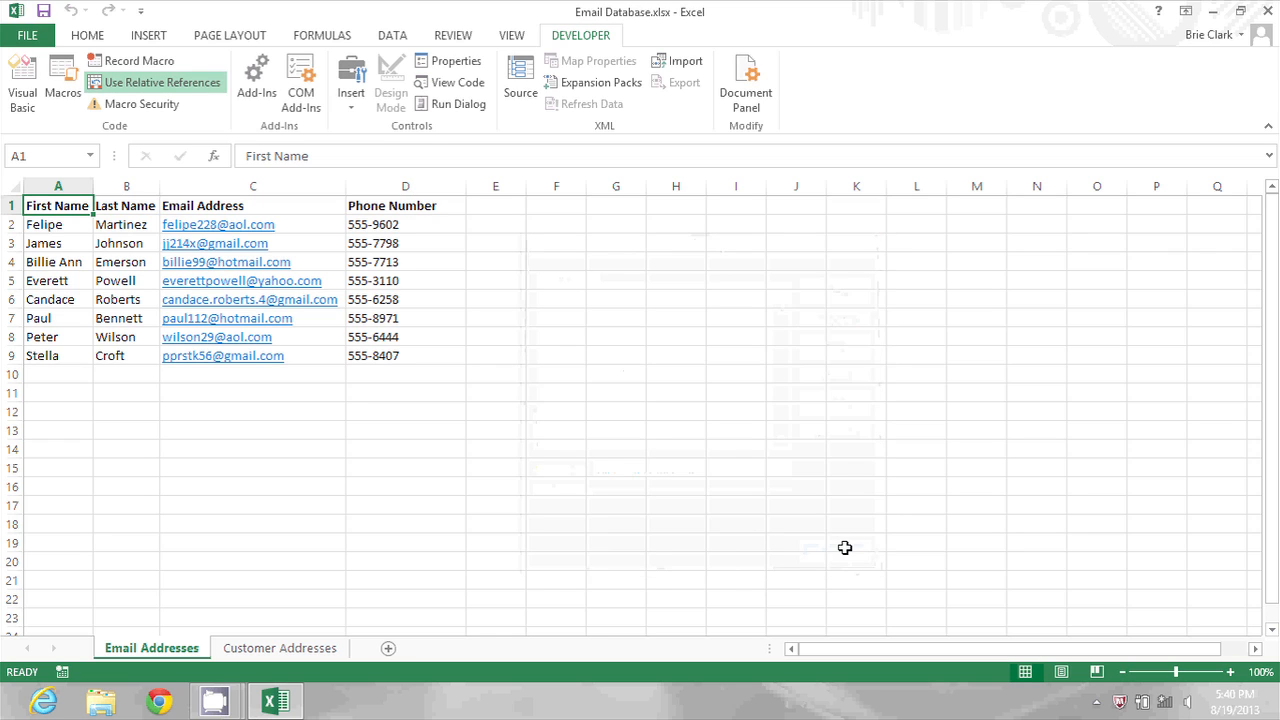
{"action": "mouse_move", "coordinate": [866, 544]}
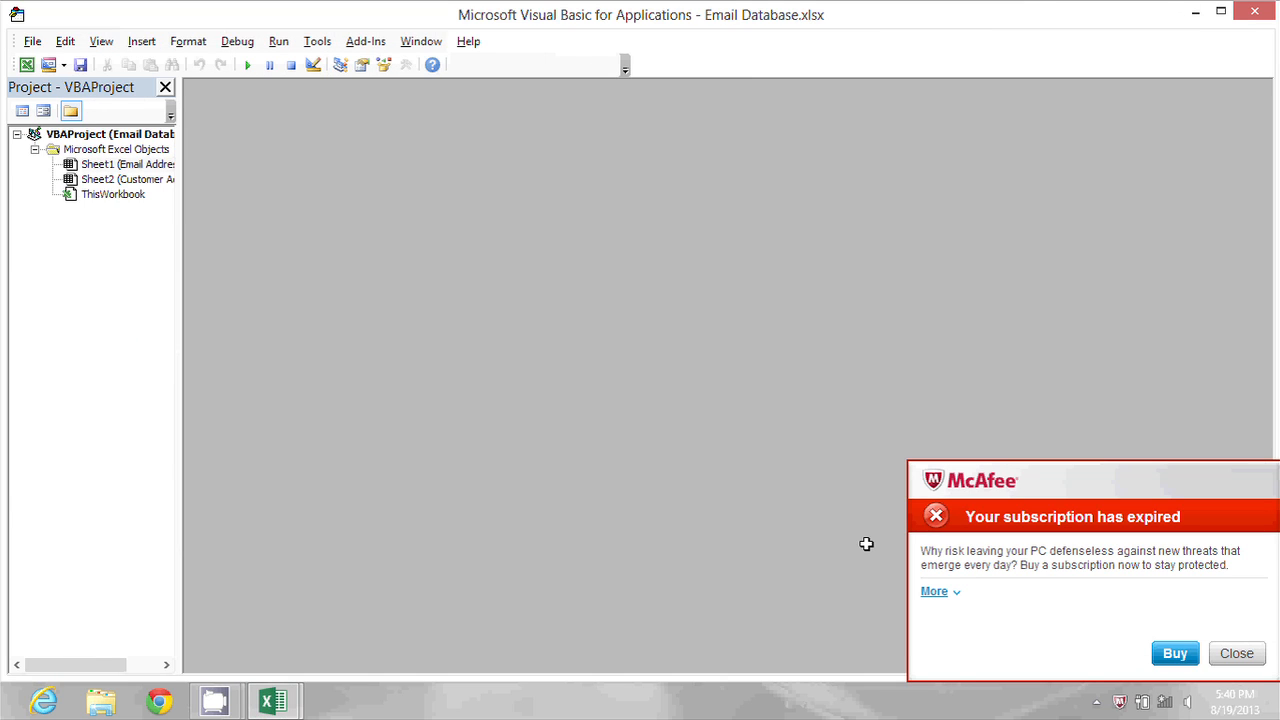
Step: Insert a new Module1 in Email Database and paste the ChangeToUppercase code into it
{"action": "left_click", "coordinate": [1236, 652]}
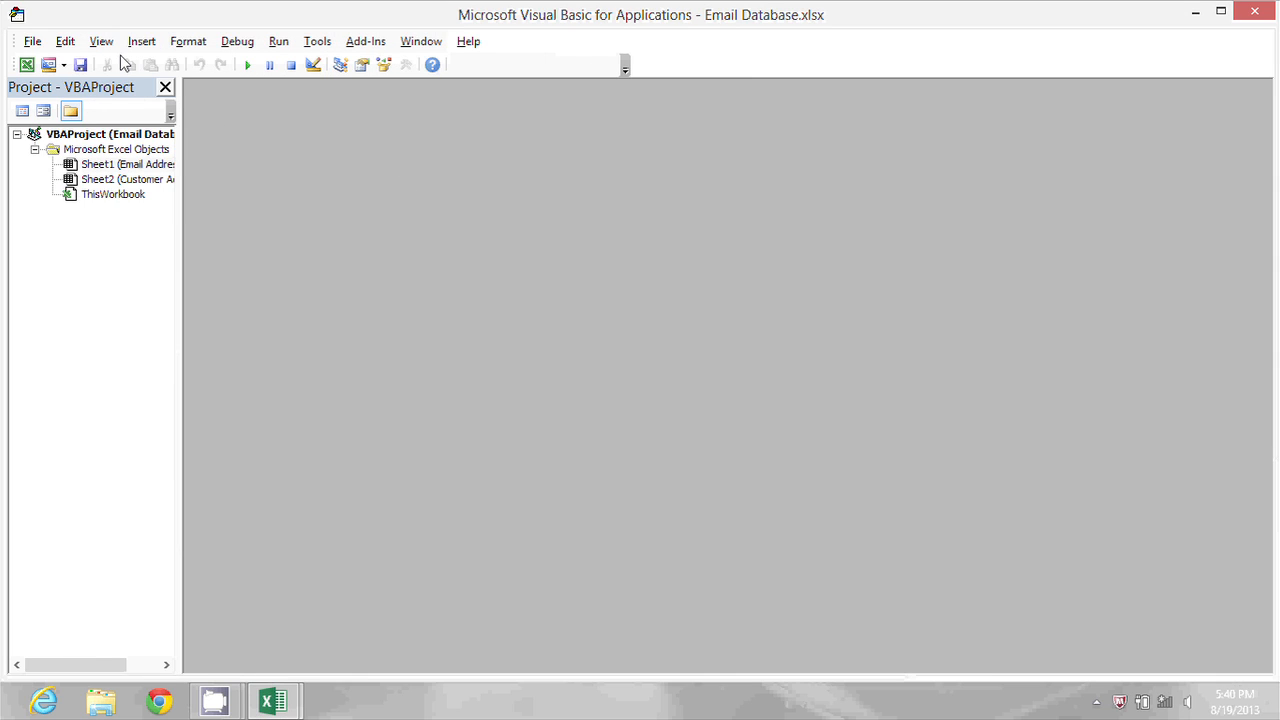
{"action": "left_click", "coordinate": [140, 40]}
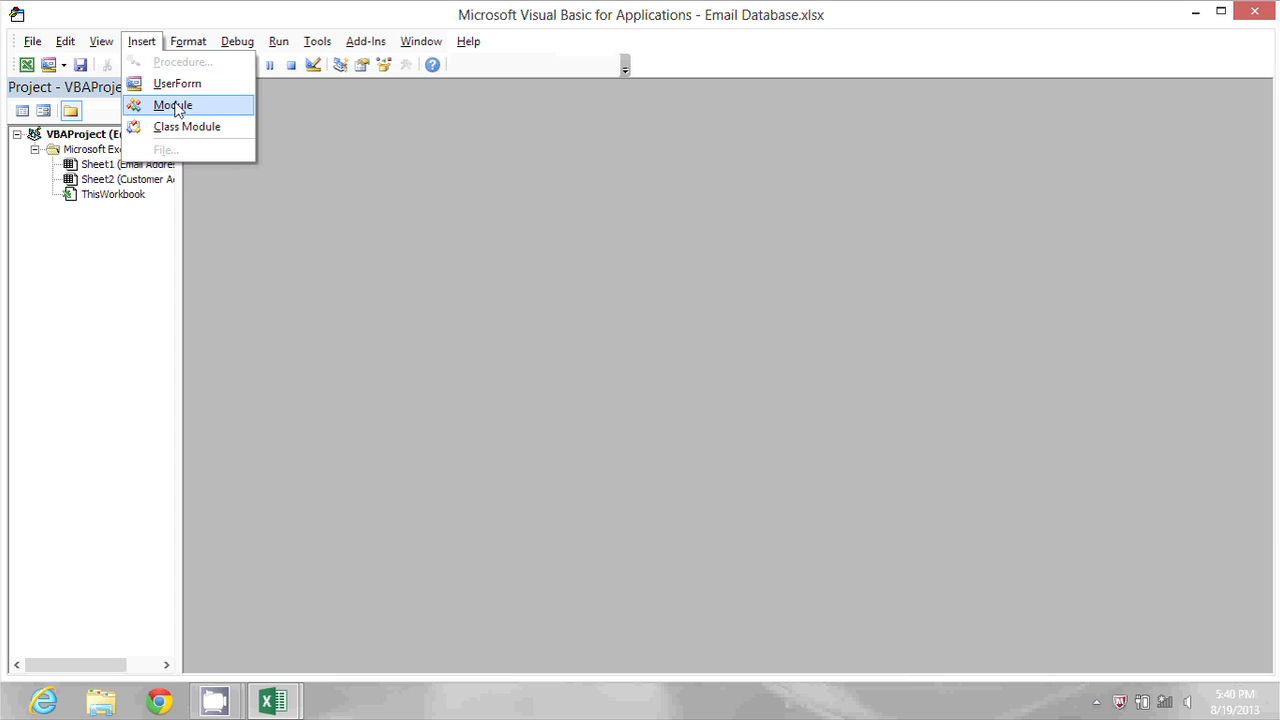
{"action": "left_click", "coordinate": [172, 104]}
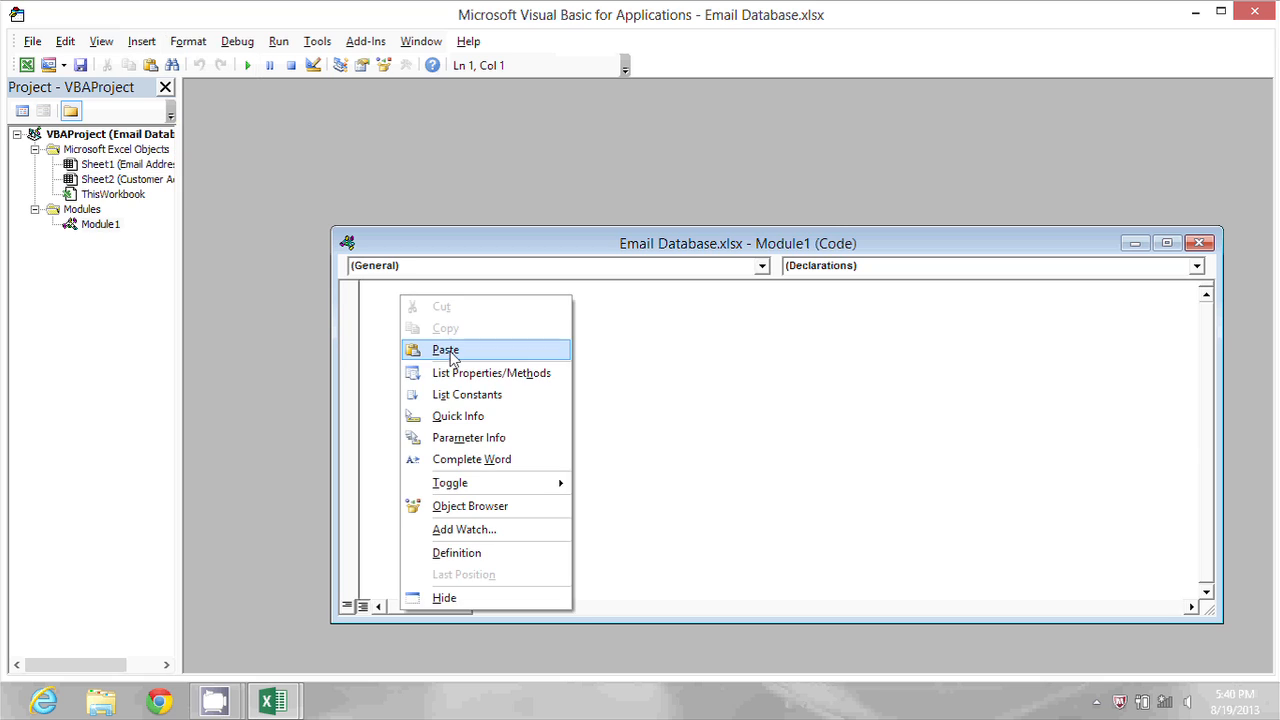
{"action": "left_click", "coordinate": [444, 348]}
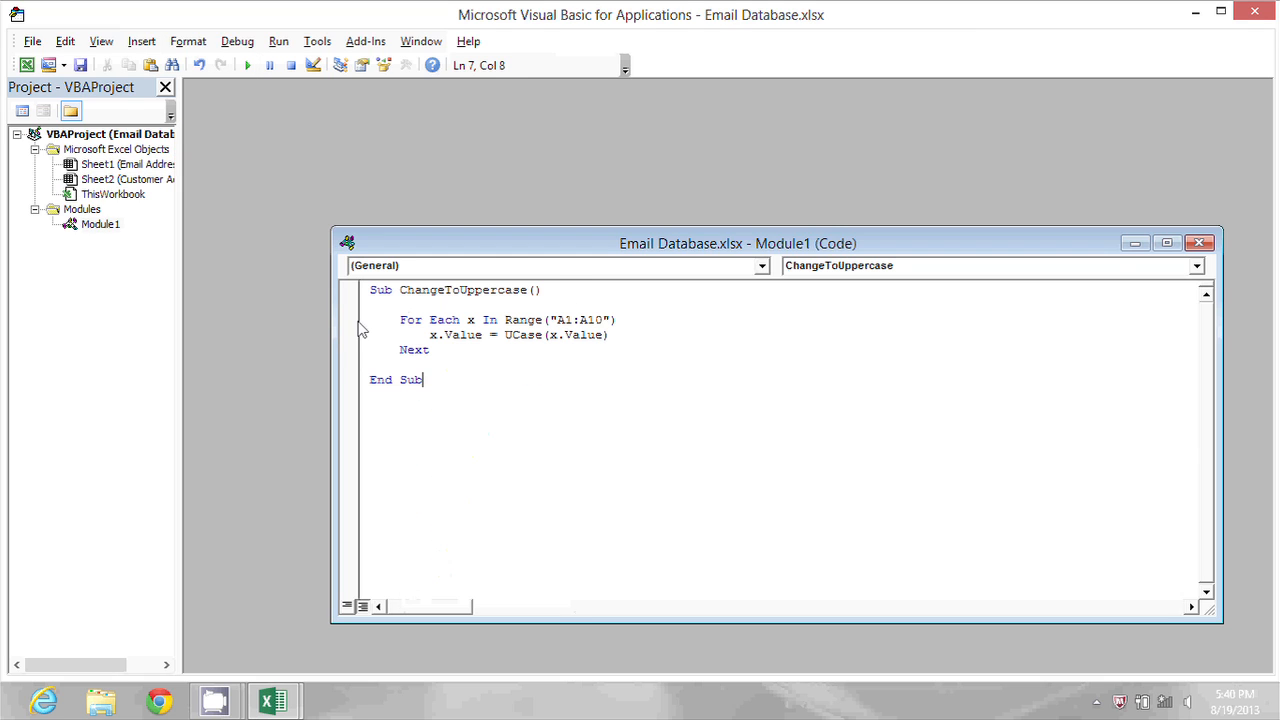
{"action": "mouse_move", "coordinate": [462, 384]}
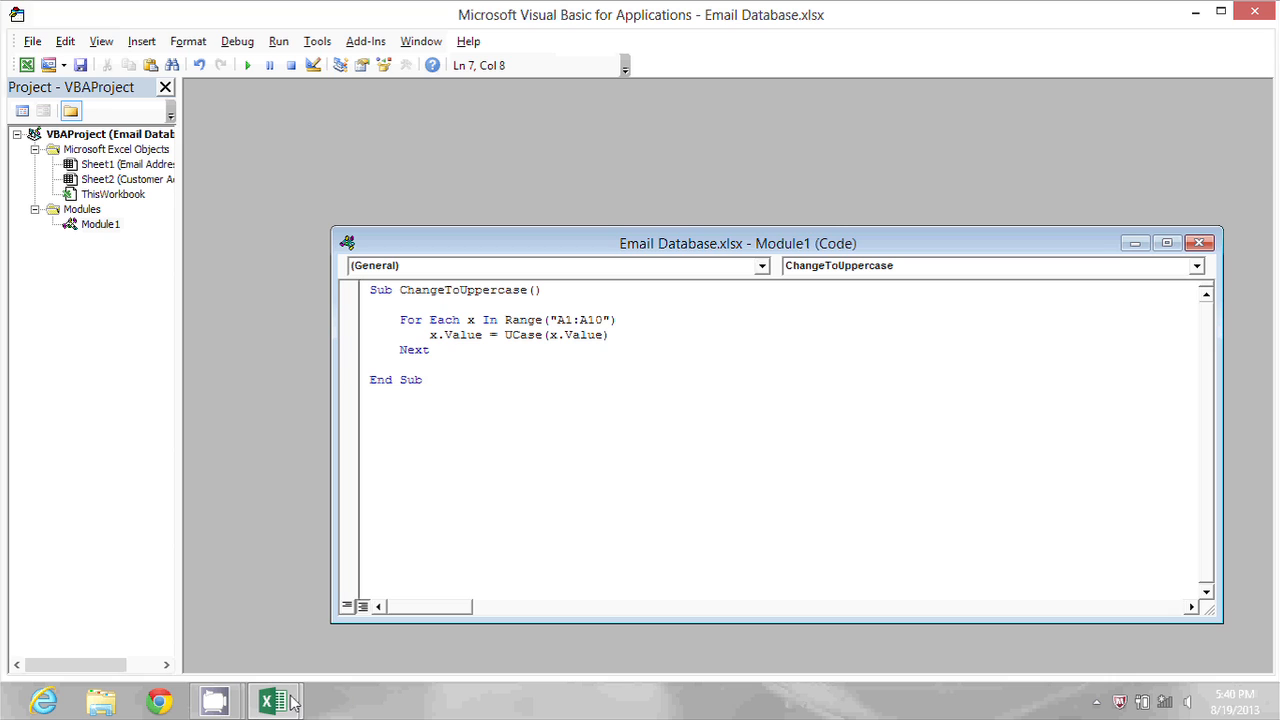
{"action": "left_click", "coordinate": [276, 700]}
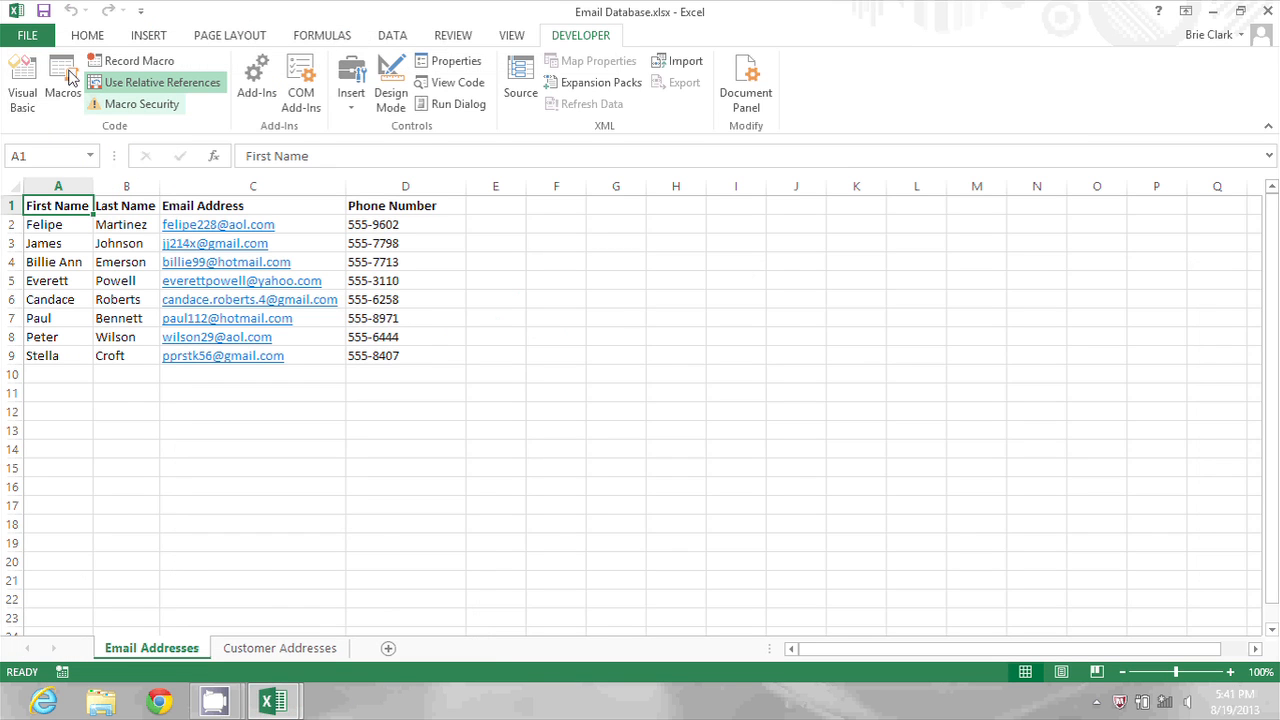
Step: Run ChangeToUppercase, uppercasing the first names in column A of Email Addresses
{"action": "left_click", "coordinate": [62, 80]}
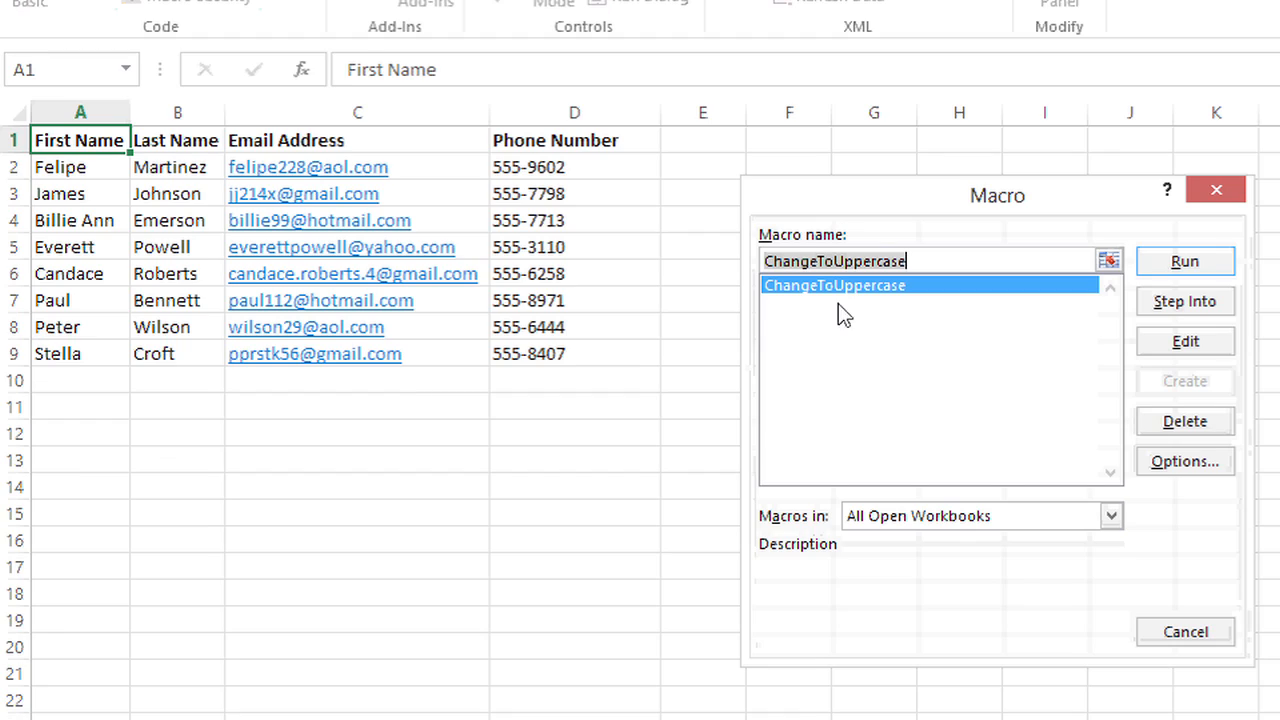
{"action": "mouse_move", "coordinate": [908, 296]}
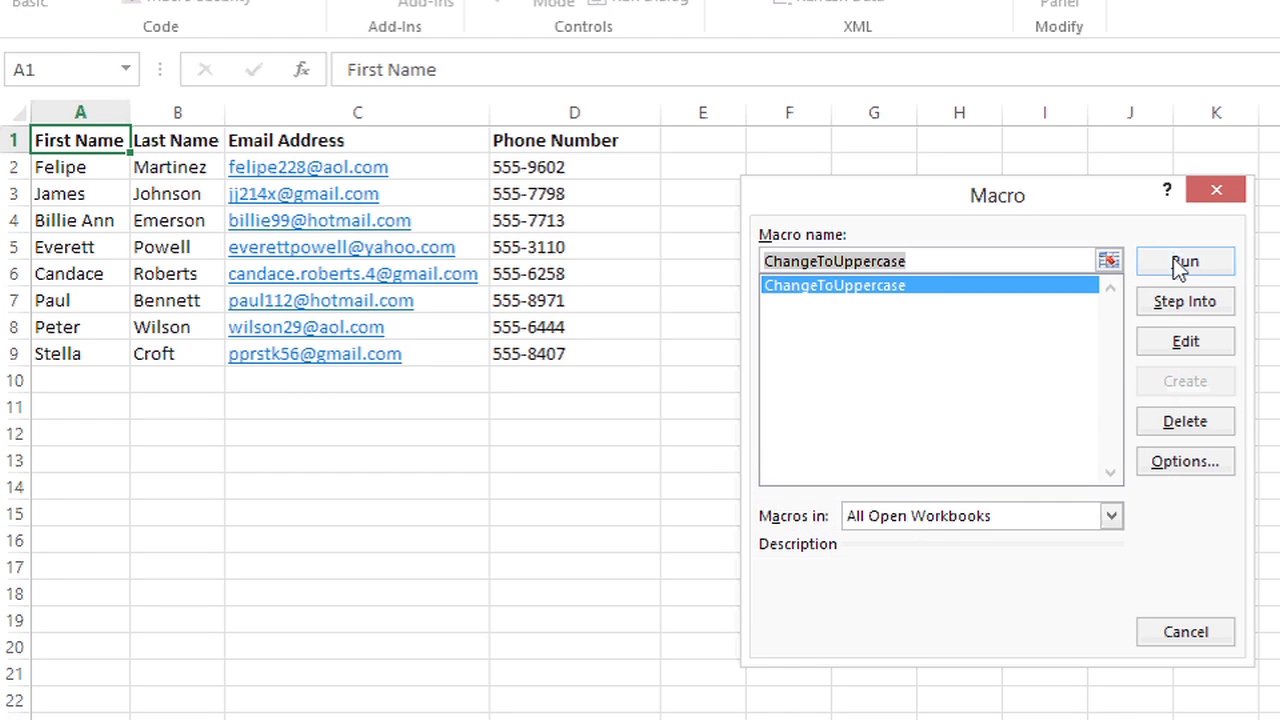
{"action": "left_click", "coordinate": [1184, 260]}
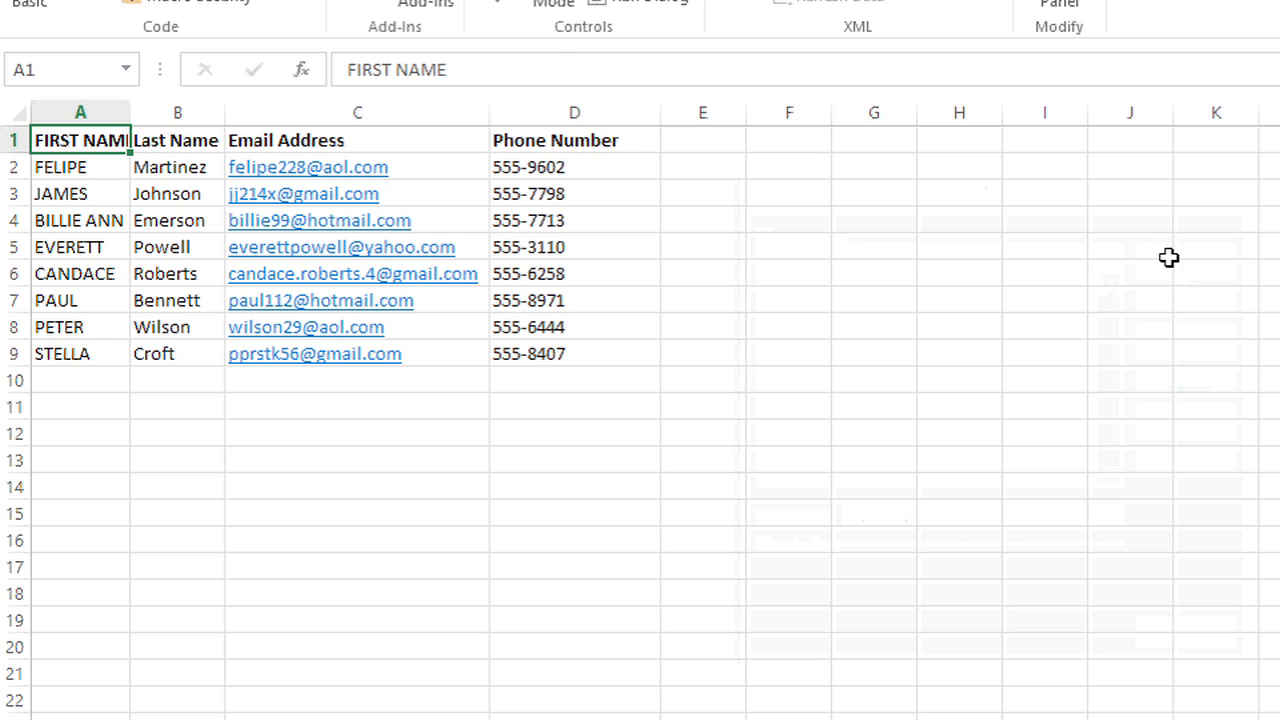